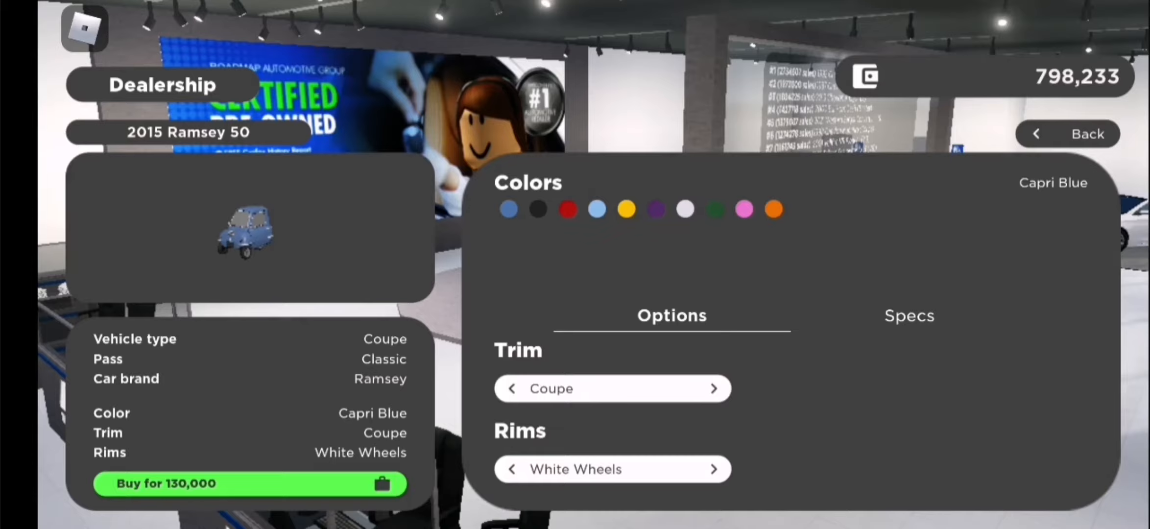
Step: Switch the Ramsey 50 to Spyder trim and show its performance specs
click(712, 388)
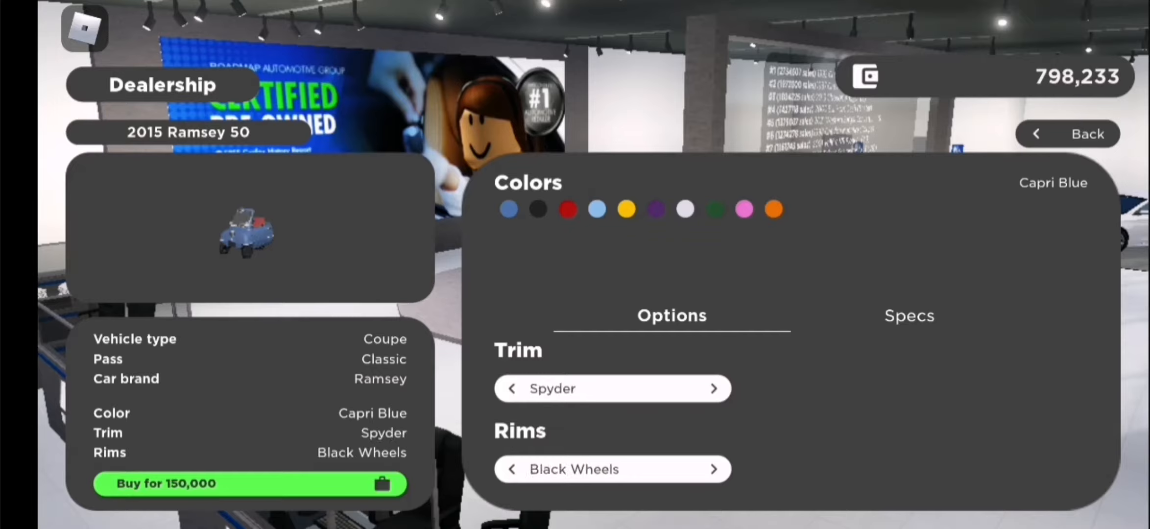
click(909, 316)
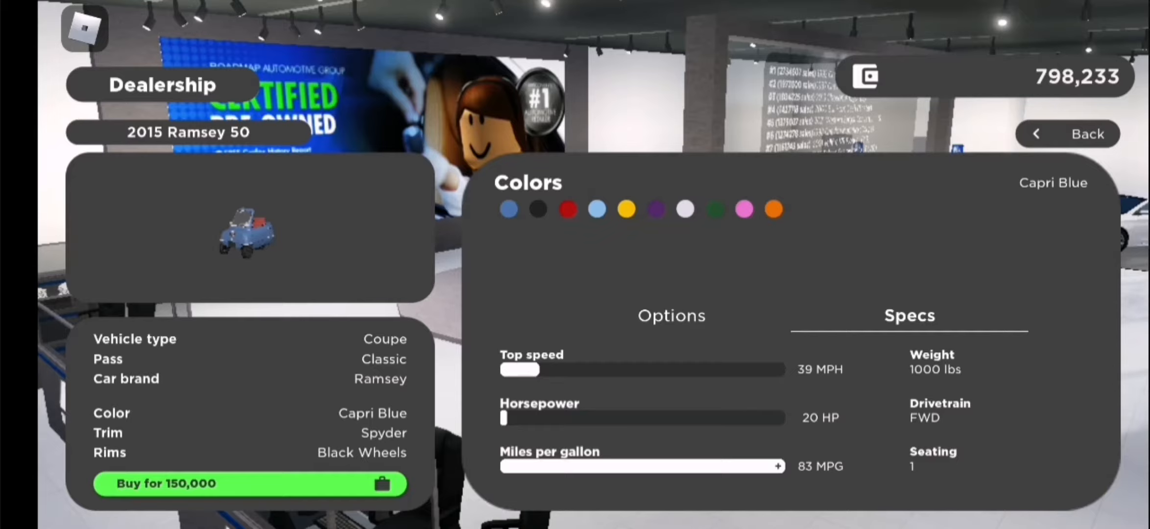
Step: Preview the paint swatches: Capri Blue, Sunshine Yellow, Joyville Purple, British Racing Green, Spitfire Pink
click(508, 209)
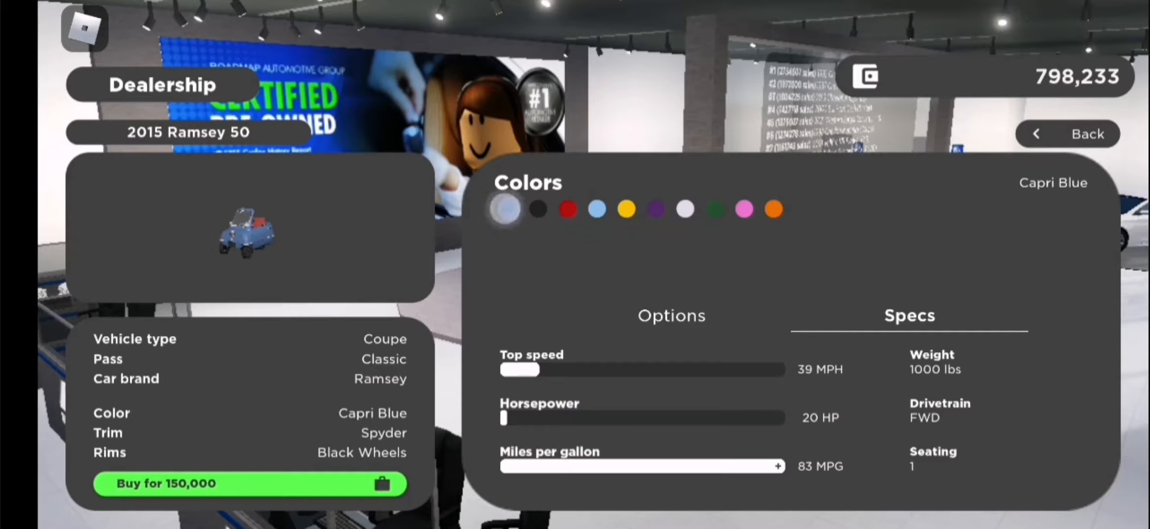
click(568, 209)
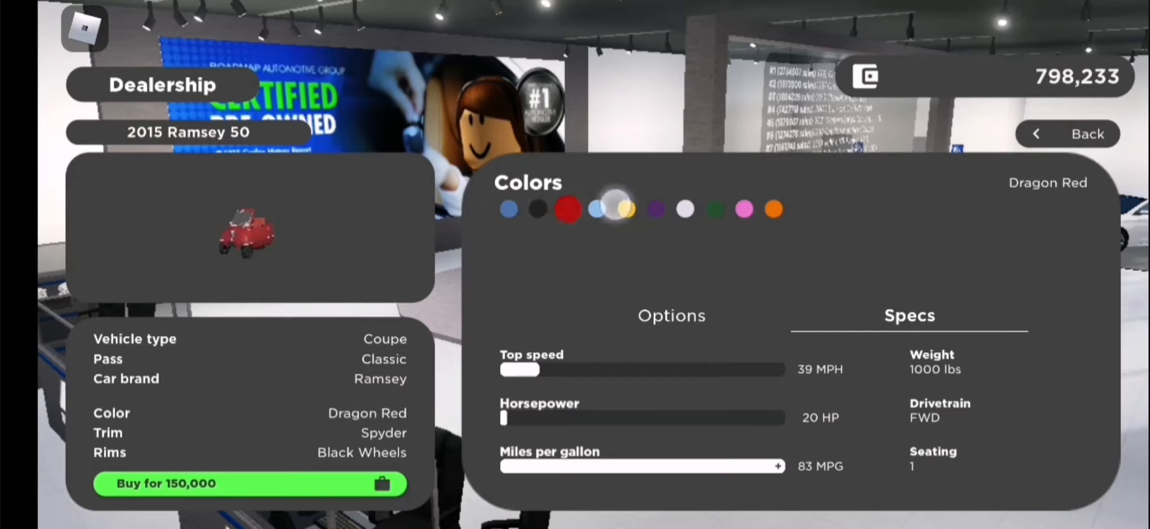
click(626, 209)
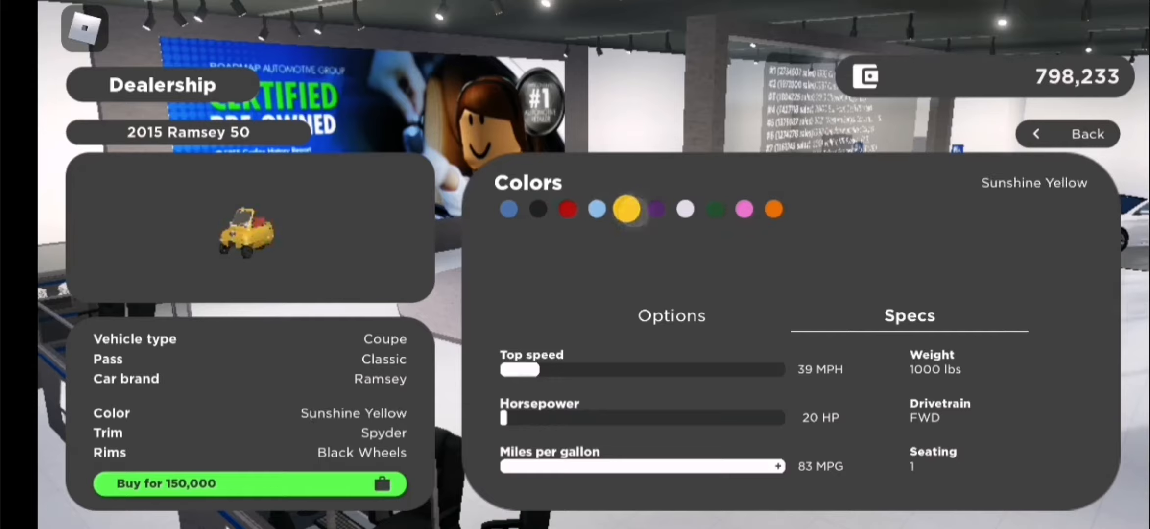
click(655, 209)
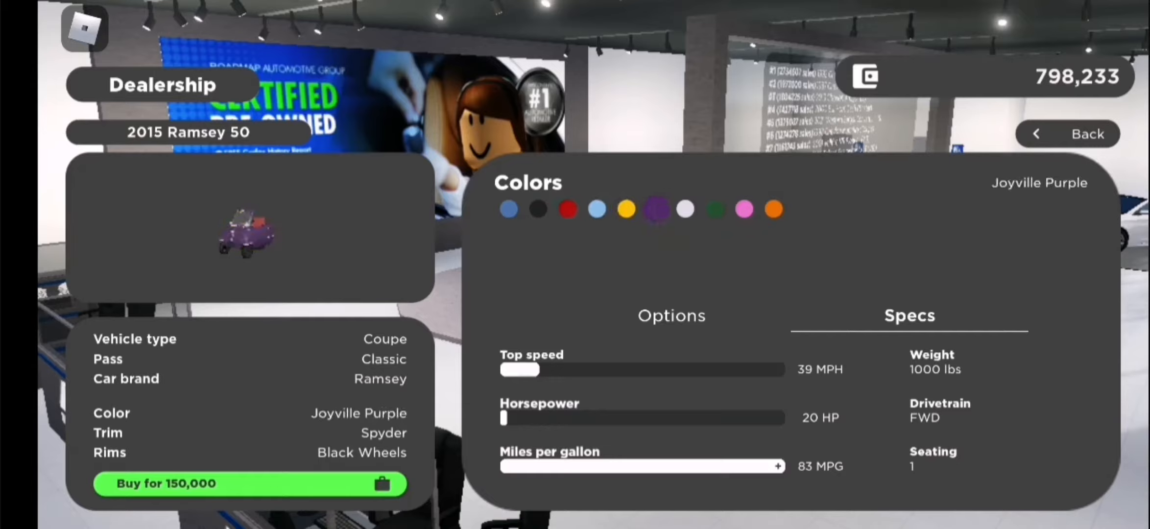
click(715, 209)
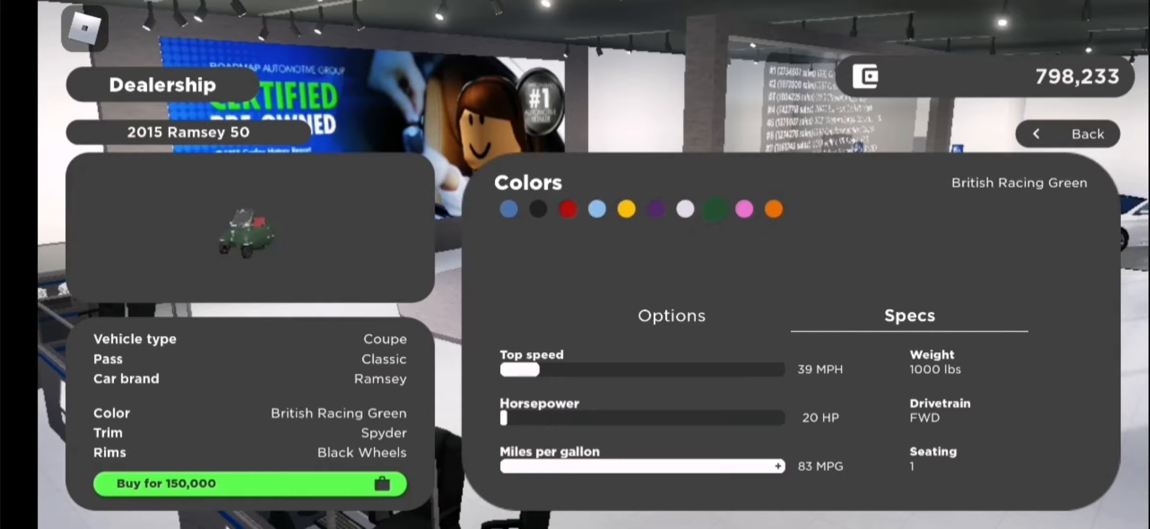
click(744, 209)
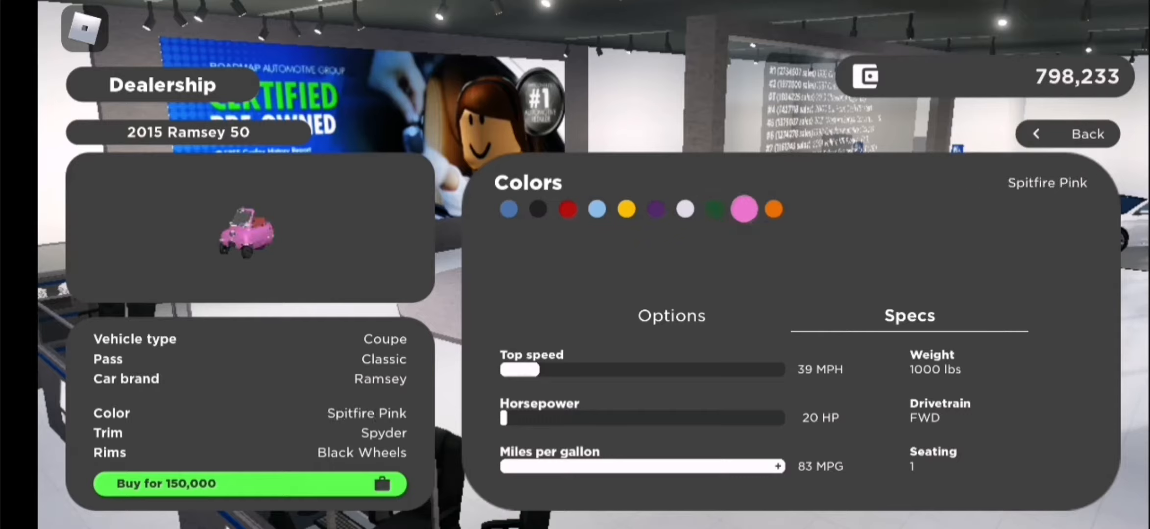
click(773, 210)
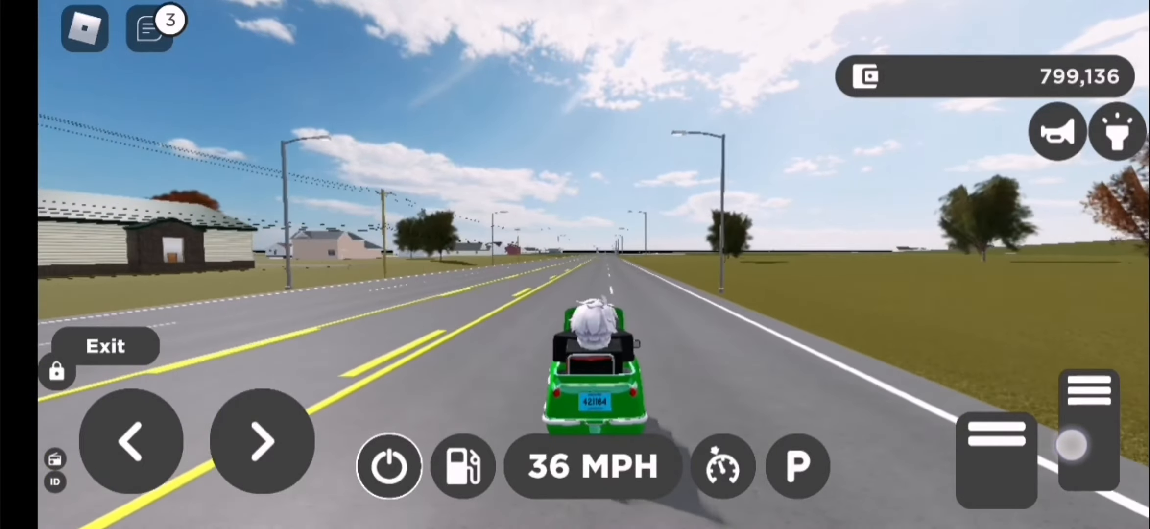
Step: Steer the green Ramsey 50 right while cruising down the highway
click(262, 441)
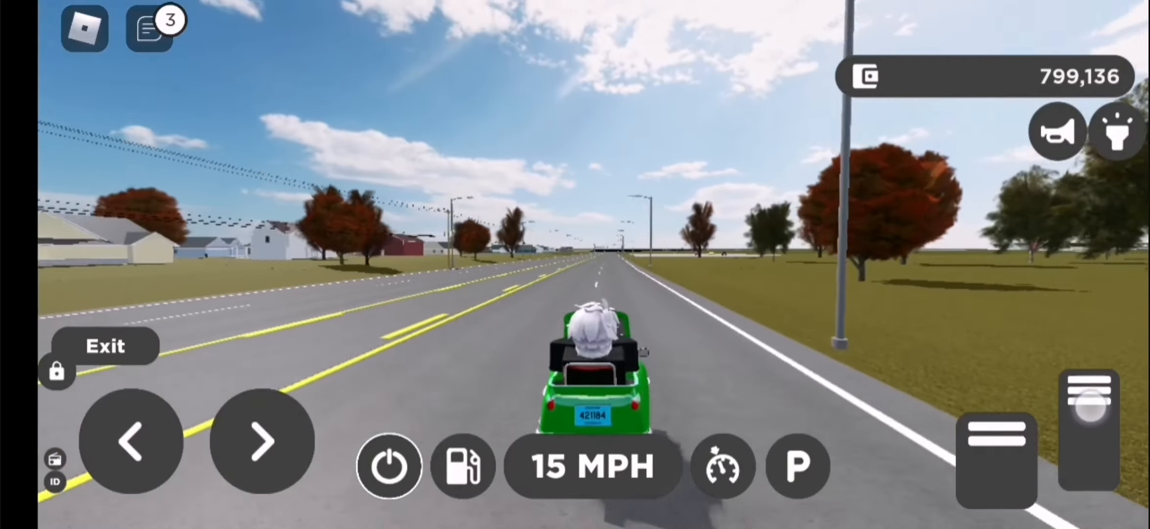
click(262, 440)
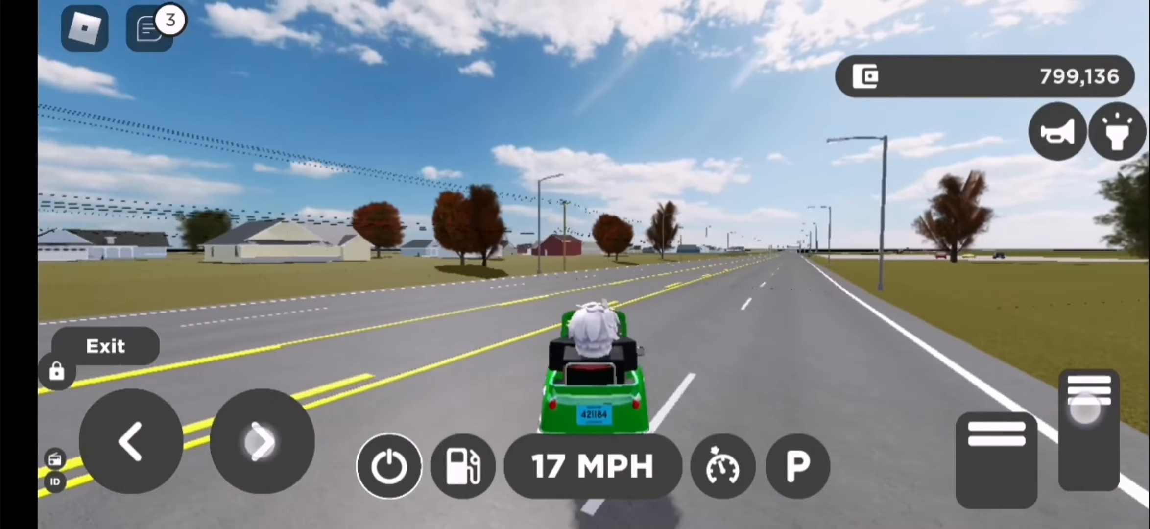